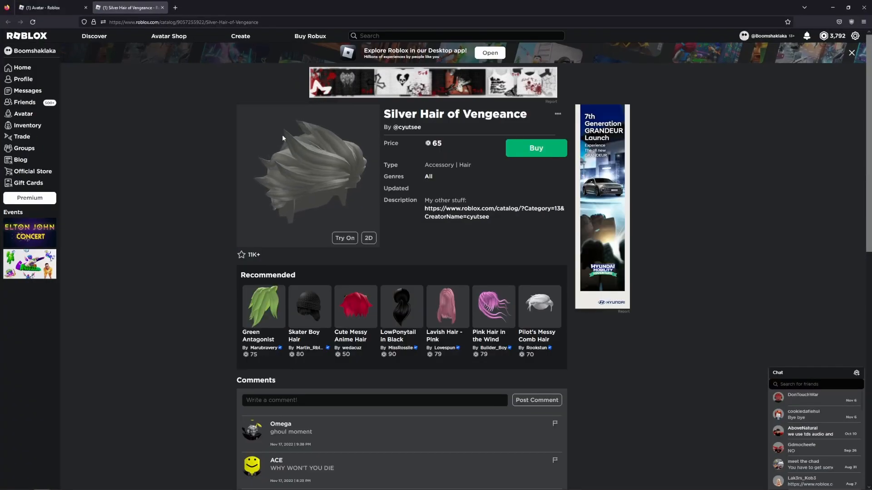
Step: Buy the Silver Hair of Vengeance for 65 Robux and confirm the purchase
{"action": "left_click", "coordinate": [535, 148]}
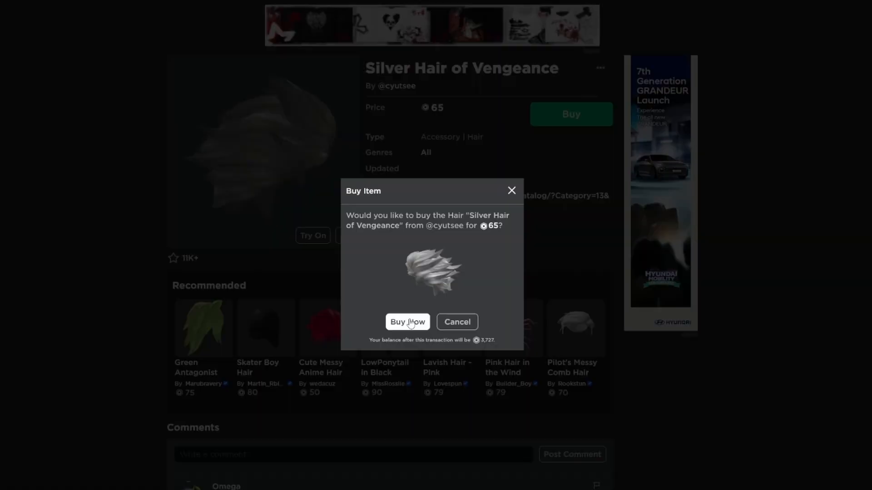
{"action": "left_click", "coordinate": [407, 322]}
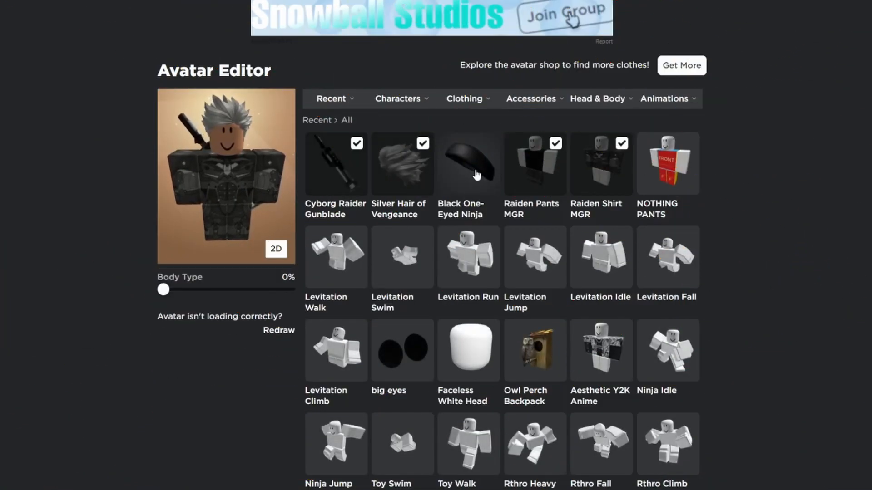
Step: Wear the Black One-Eyed Ninja hat and buy the Black Woolen Turtle Neck for the avatar
{"action": "left_click", "coordinate": [331, 98]}
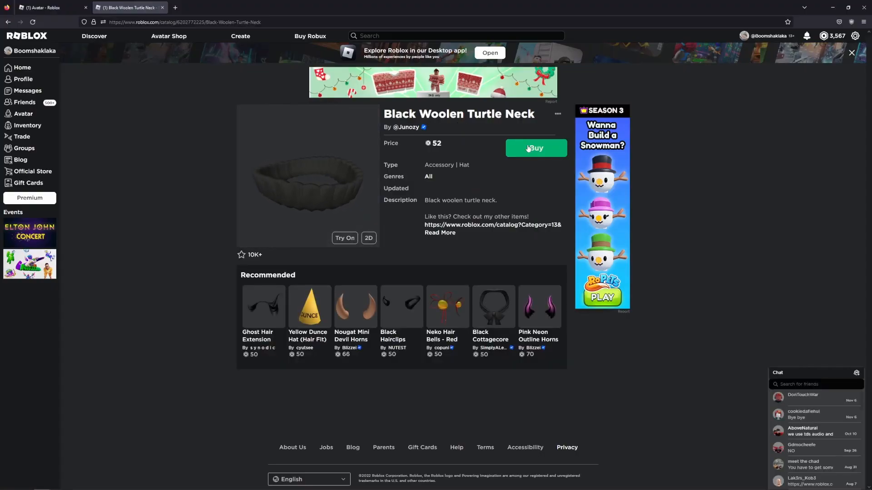
{"action": "left_click", "coordinate": [24, 114]}
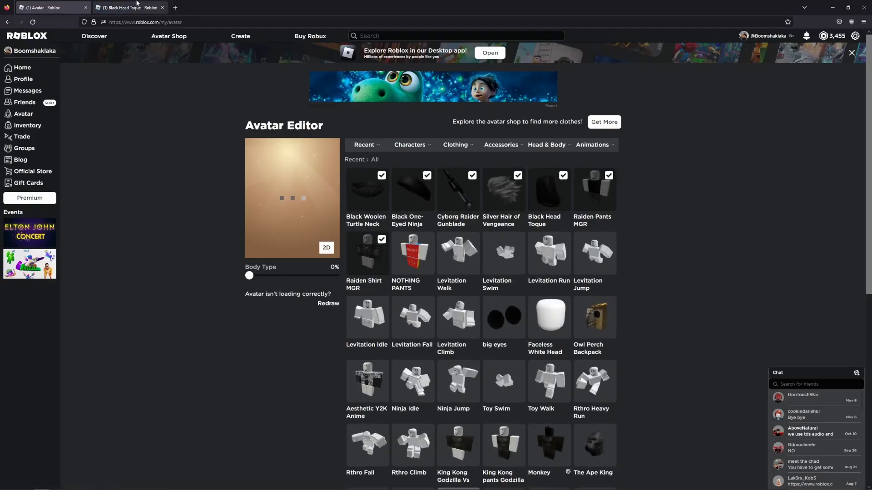
{"action": "left_click", "coordinate": [130, 8]}
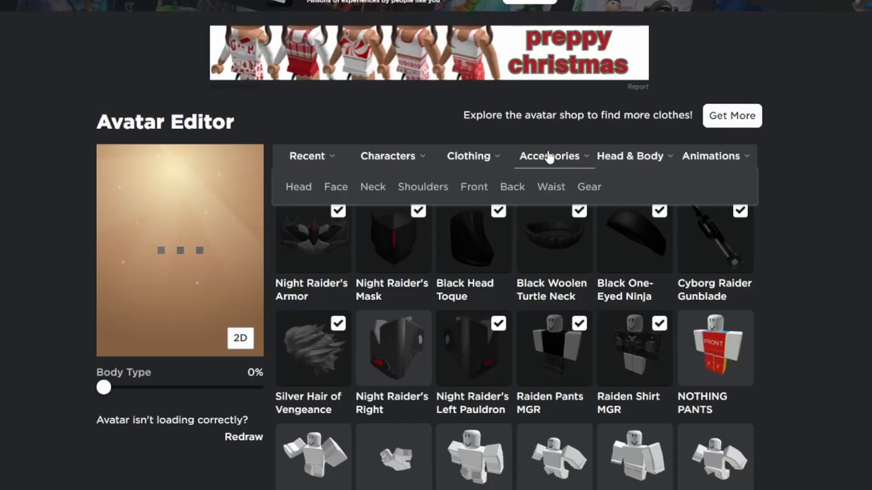
Step: Filter to shoulder accessories, try Night Raider's Right pauldron, and list the worn asset IDs
{"action": "left_click", "coordinate": [422, 186]}
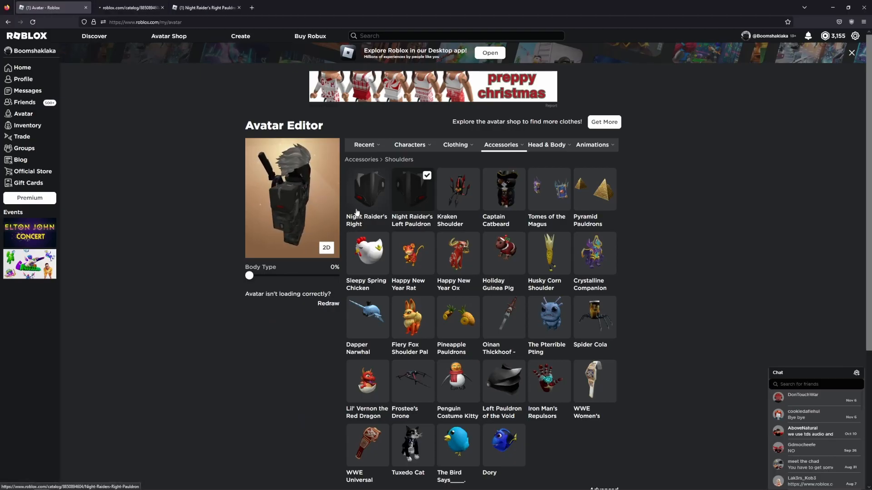
{"action": "left_click", "coordinate": [206, 8]}
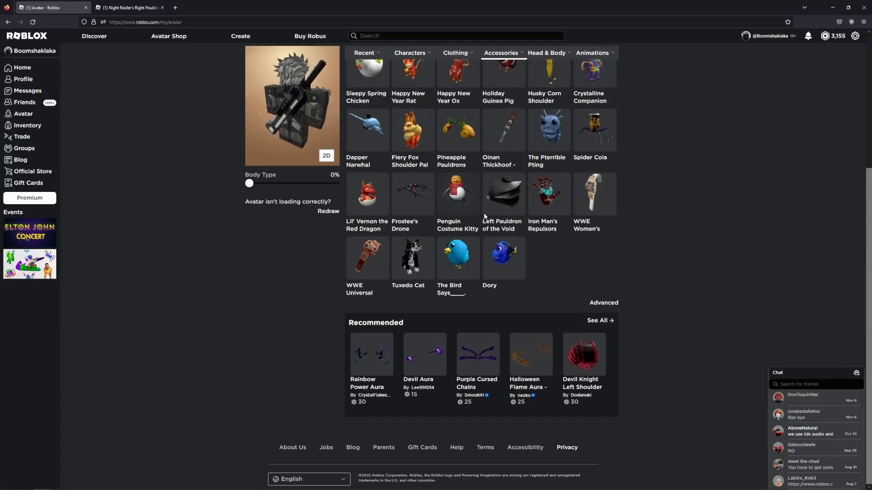
{"action": "left_click", "coordinate": [603, 303]}
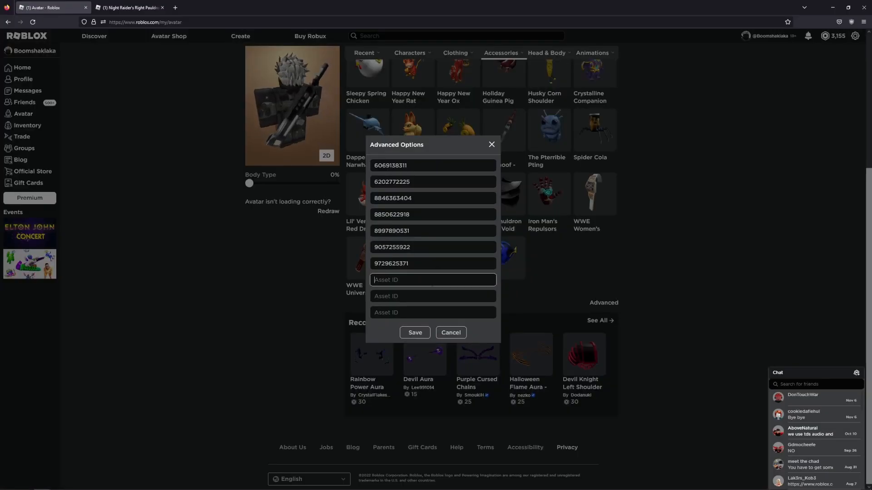
{"action": "type", "text": "8850894604"}
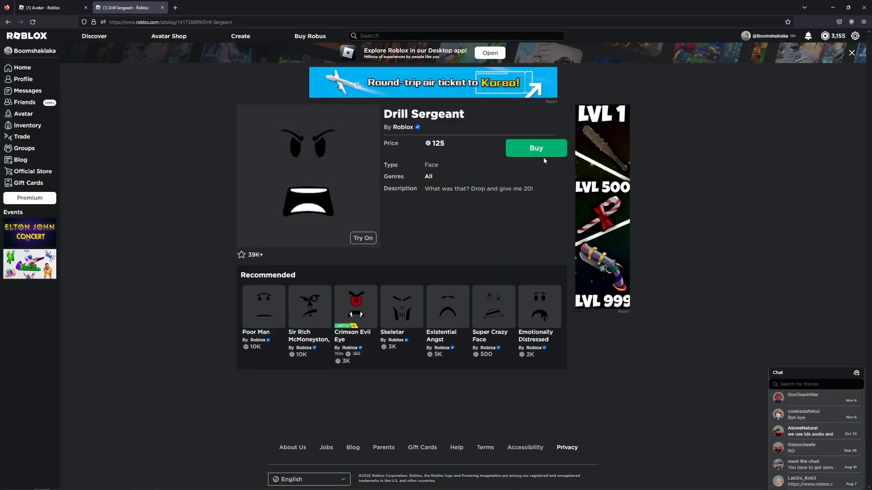
Step: Buy the Drill Sergeant face and return to the Avatar Editor to equip it
{"action": "left_click", "coordinate": [536, 148]}
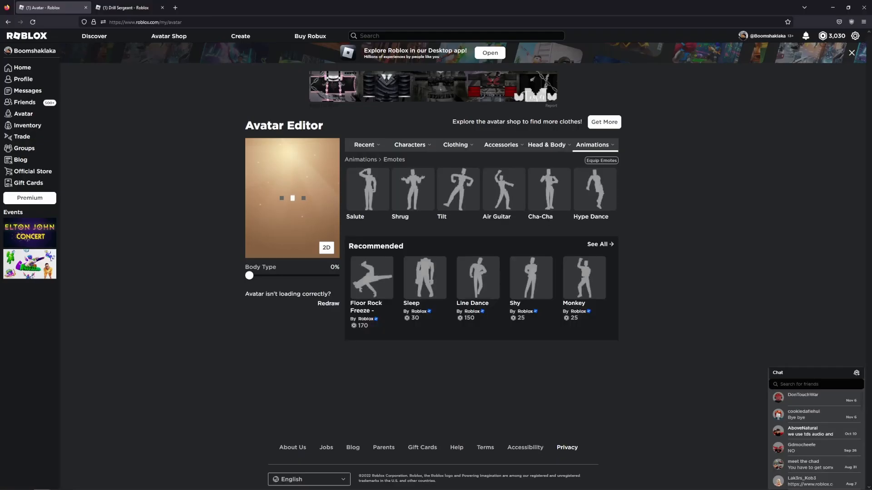
{"action": "left_click", "coordinate": [125, 7]}
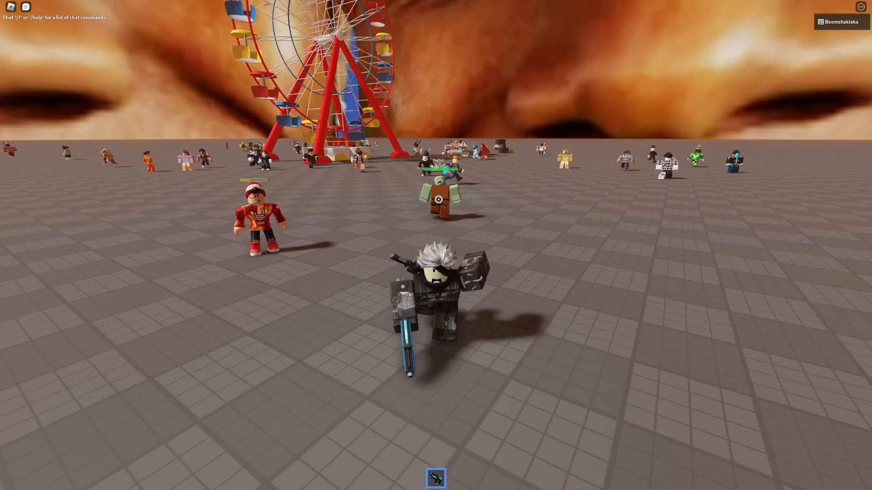